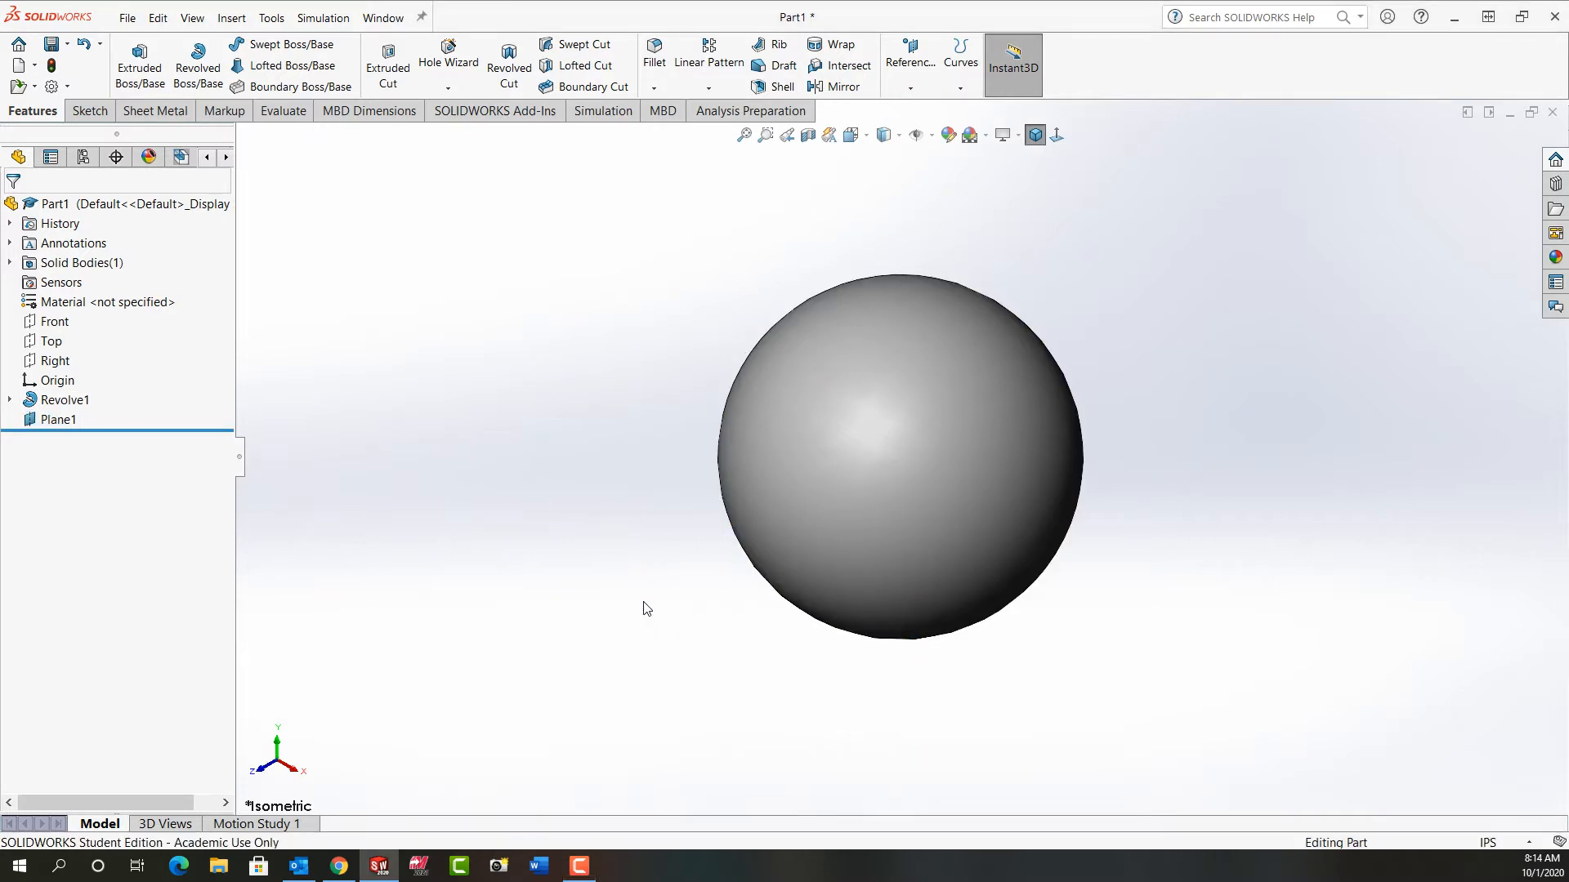
# Step: Start a new sketch (Sketch2) on Plane1 of the sphere part
pyautogui.click(59, 418)
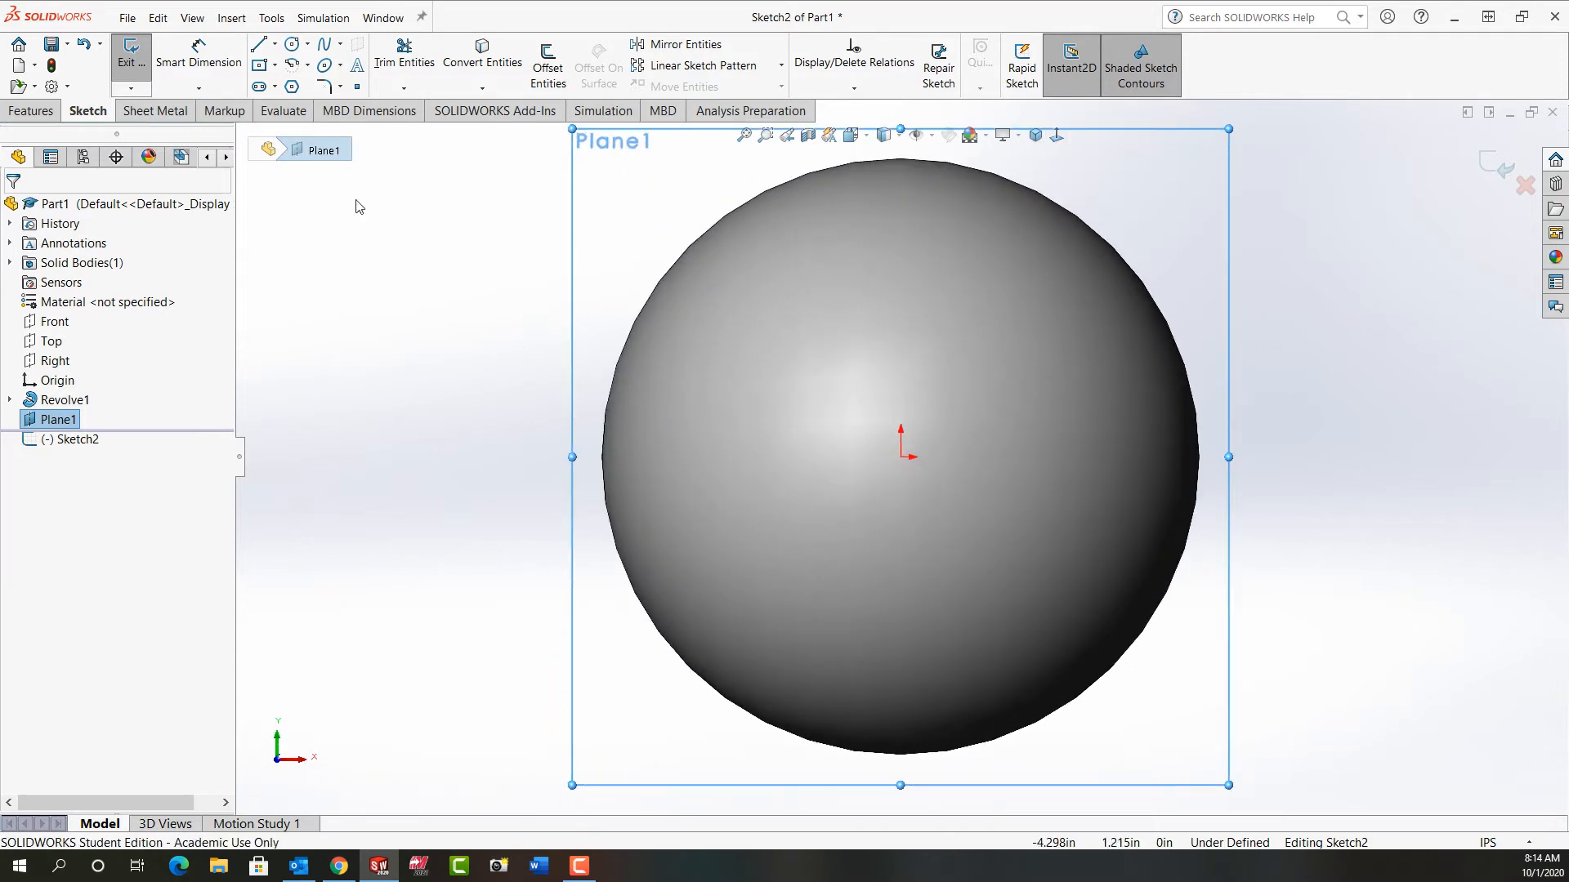
# Step: Draw a small circle centred on the origin and select it for a diameter dimension
pyautogui.click(291, 43)
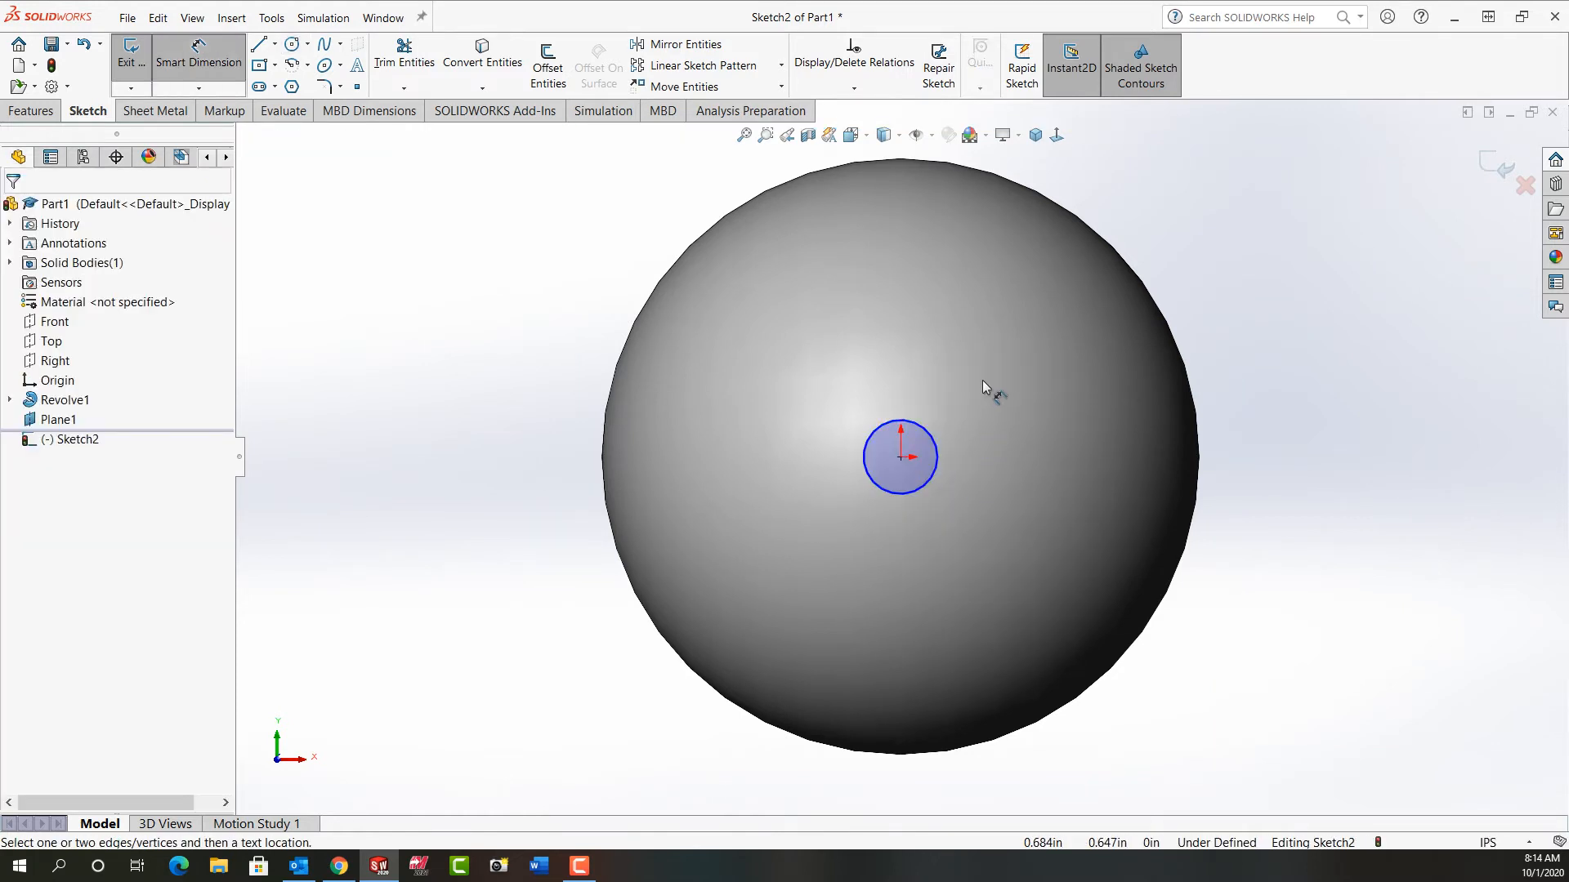
pyautogui.click(899, 469)
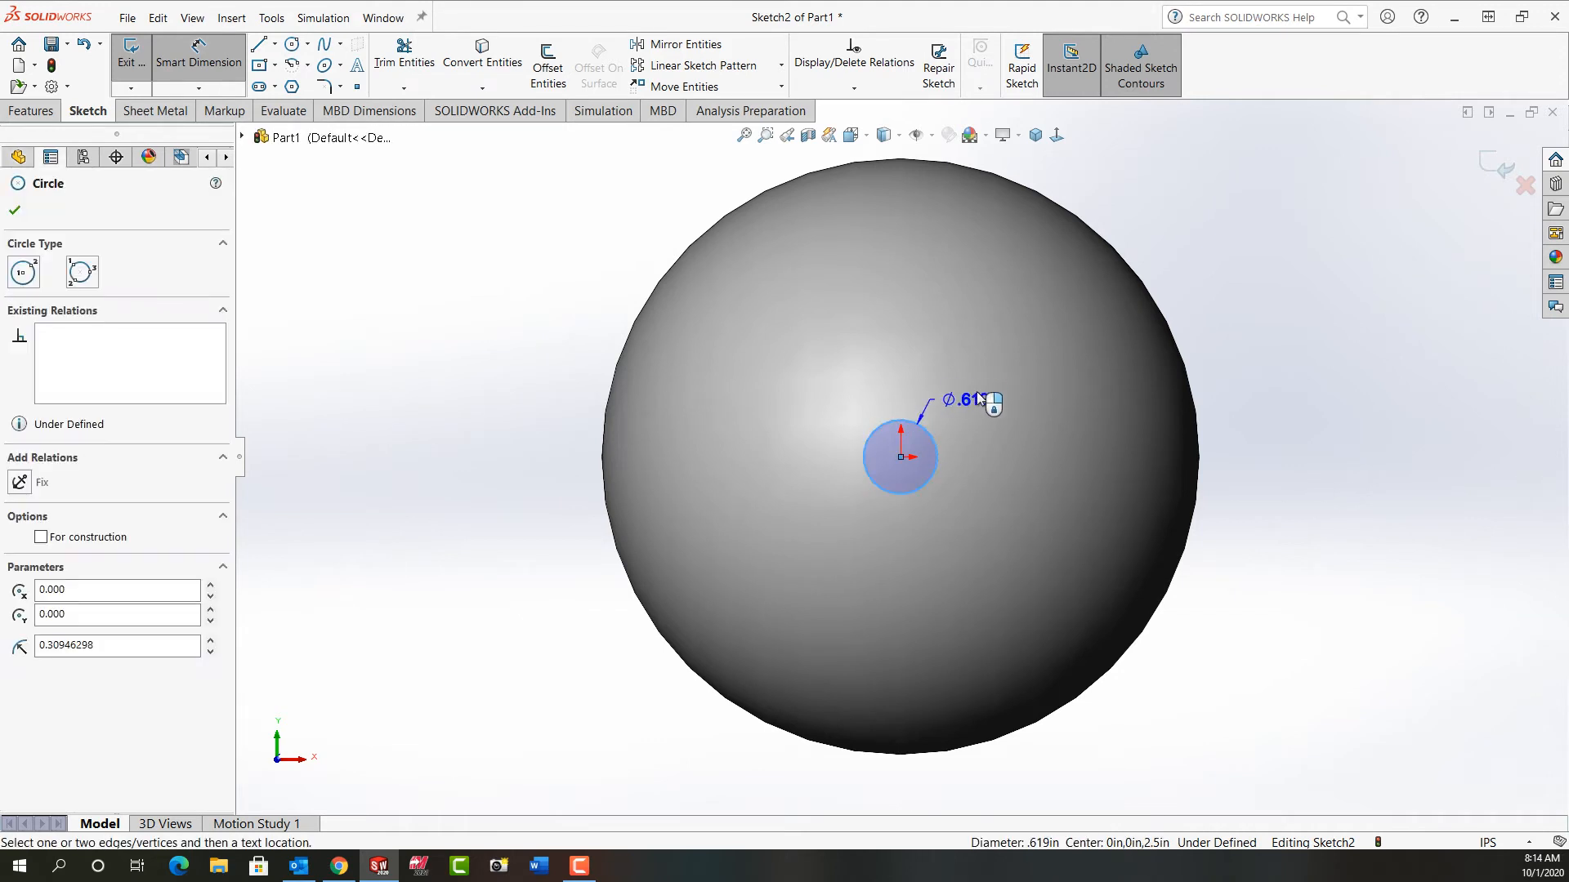
# Step: Set the circle's diameter to 1.000 in, fully defining Sketch2
pyautogui.click(964, 402)
pyautogui.write('1')
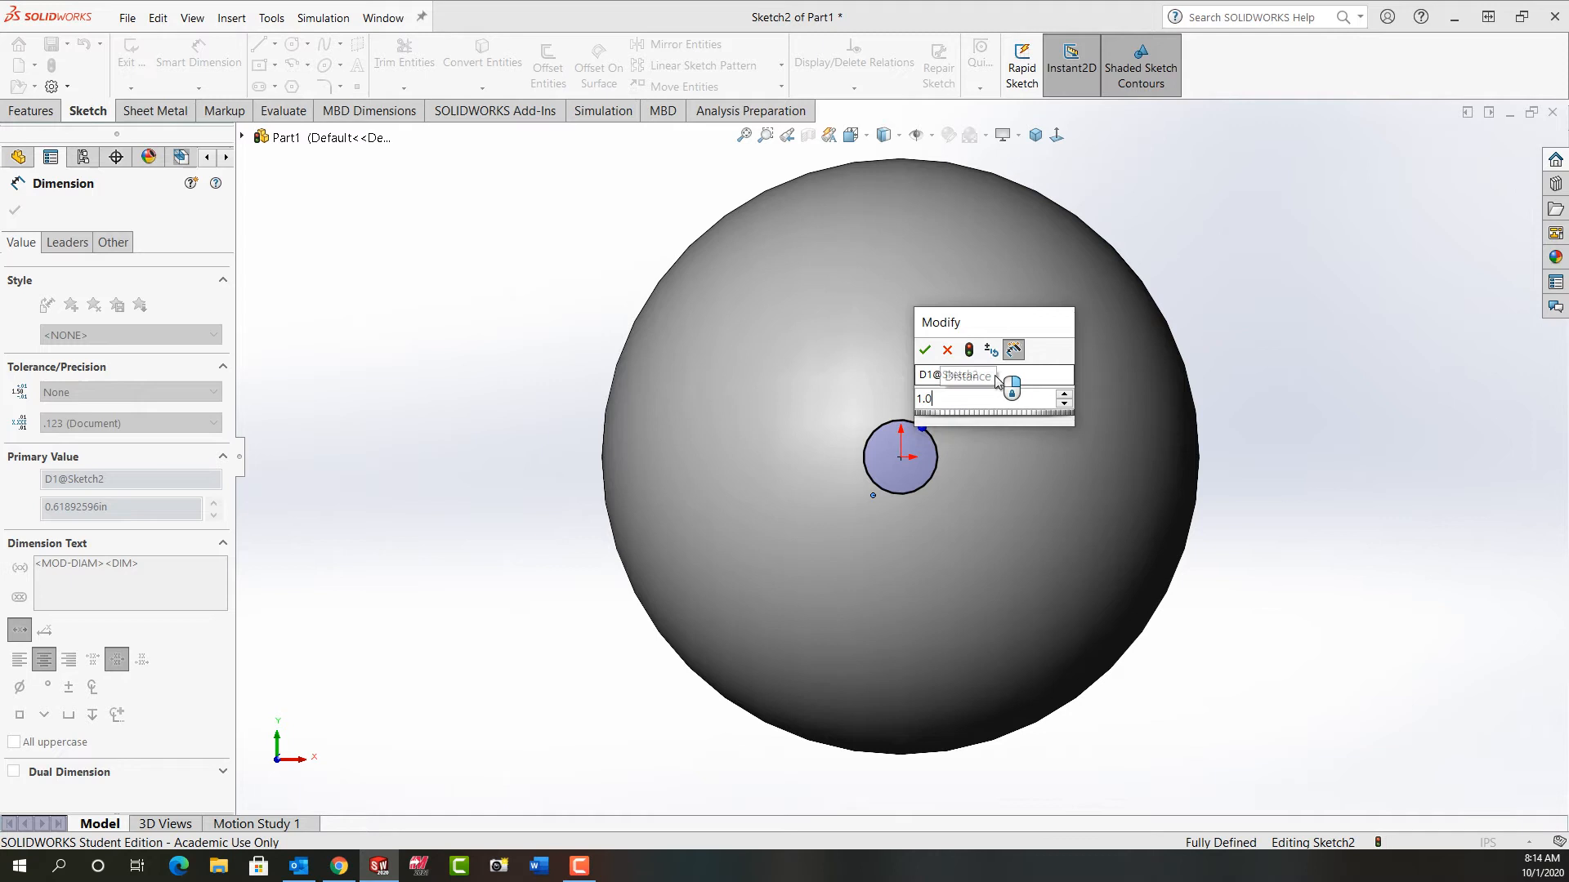
pyautogui.click(925, 350)
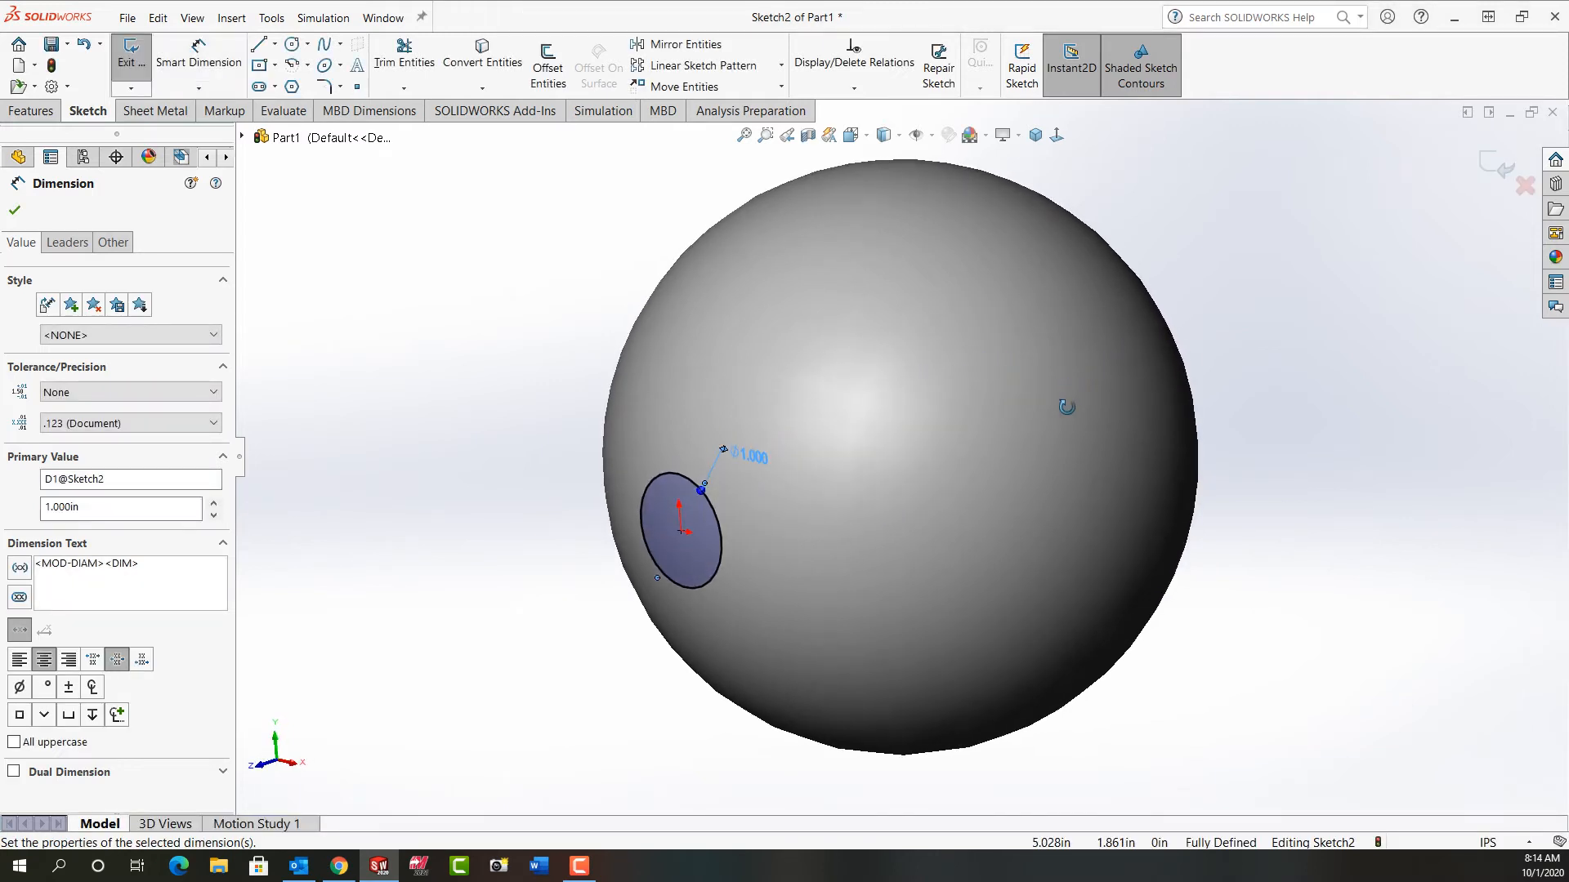
pyautogui.moveTo(1220, 291)
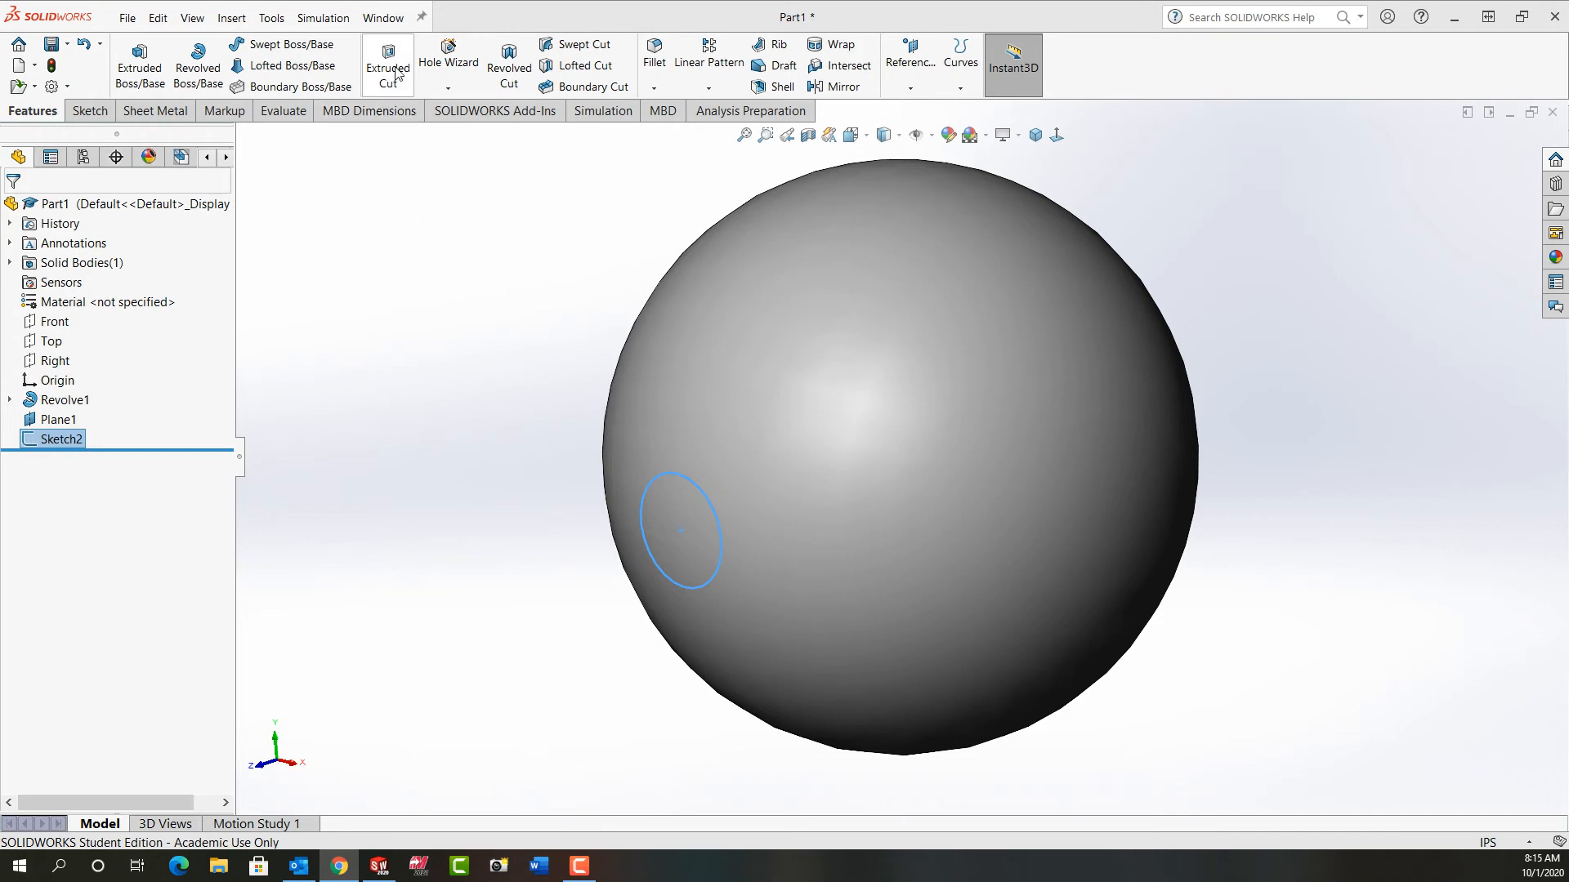
pyautogui.moveTo(389, 51)
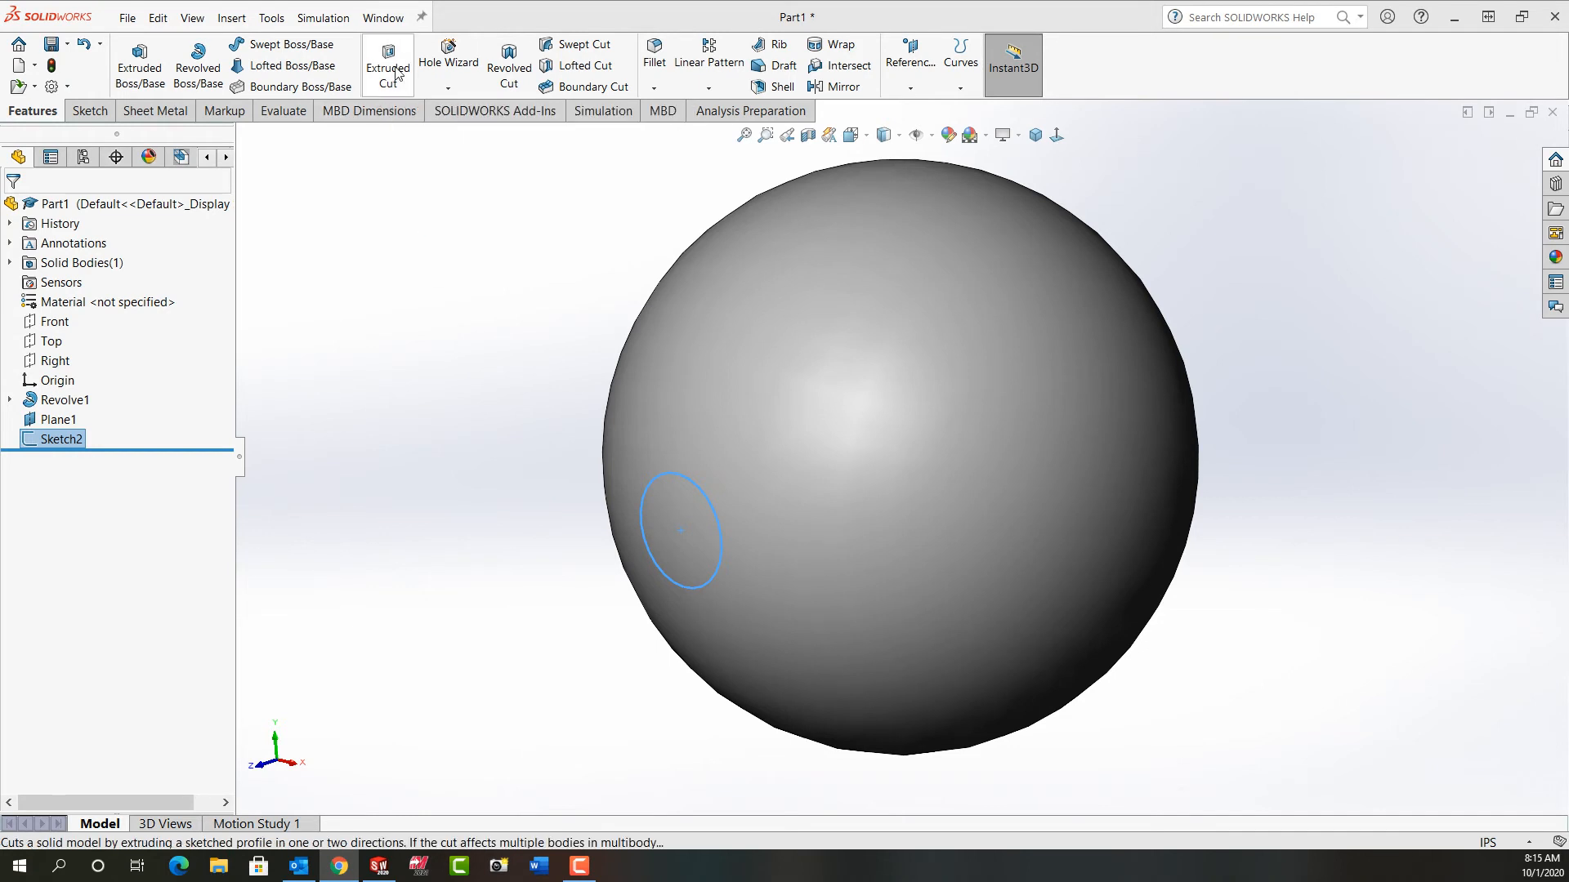
# Step: Extrude-cut the 1-inch circle Through All to bore a hole through the sphere
pyautogui.click(388, 62)
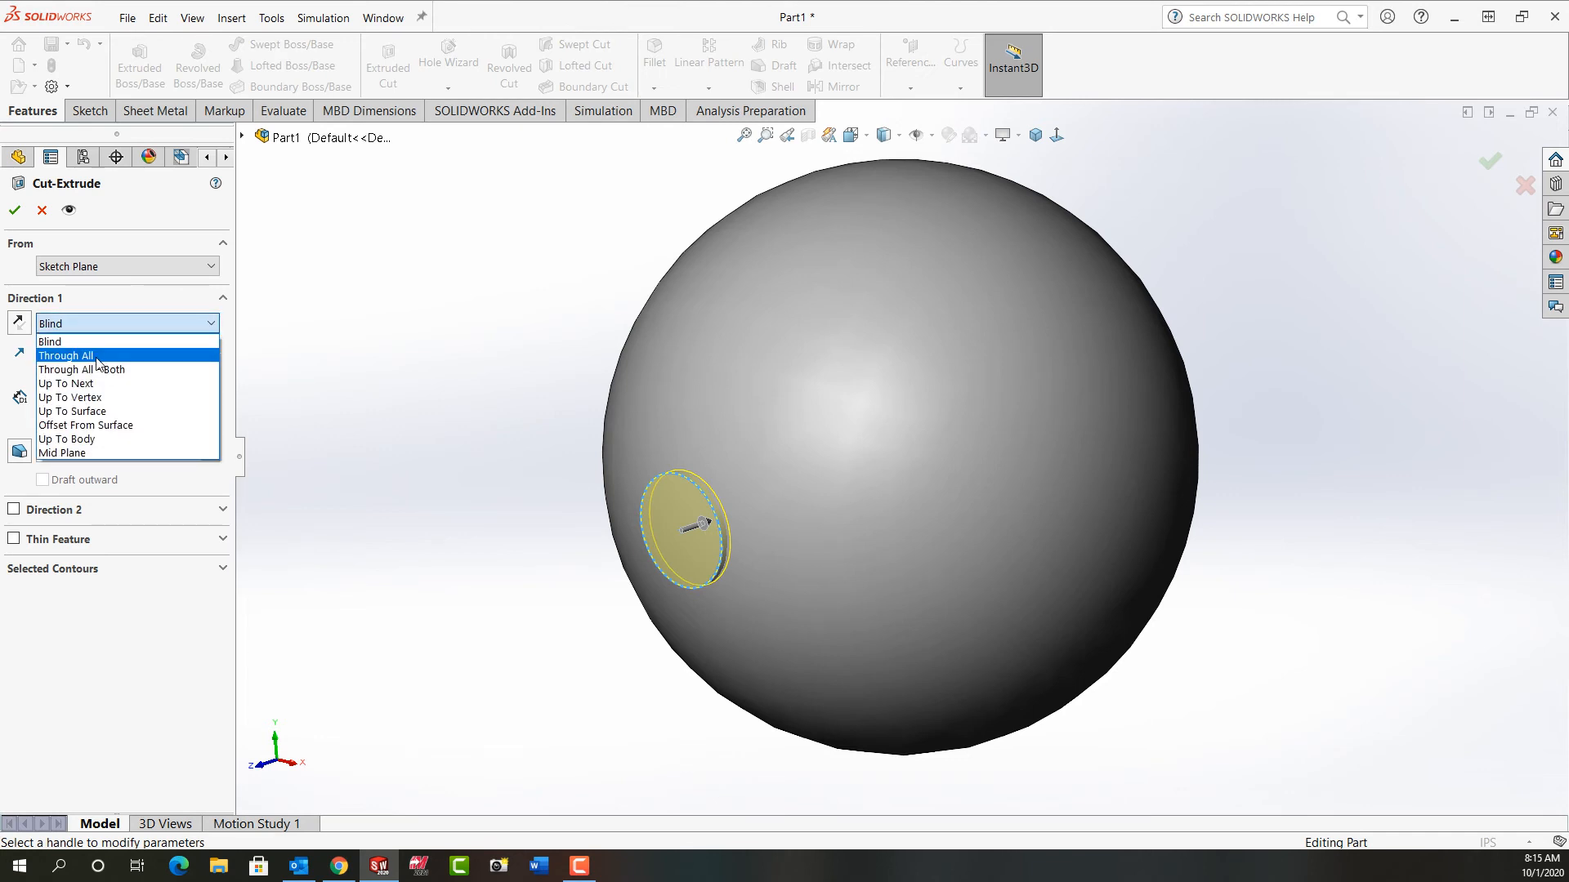
pyautogui.click(67, 357)
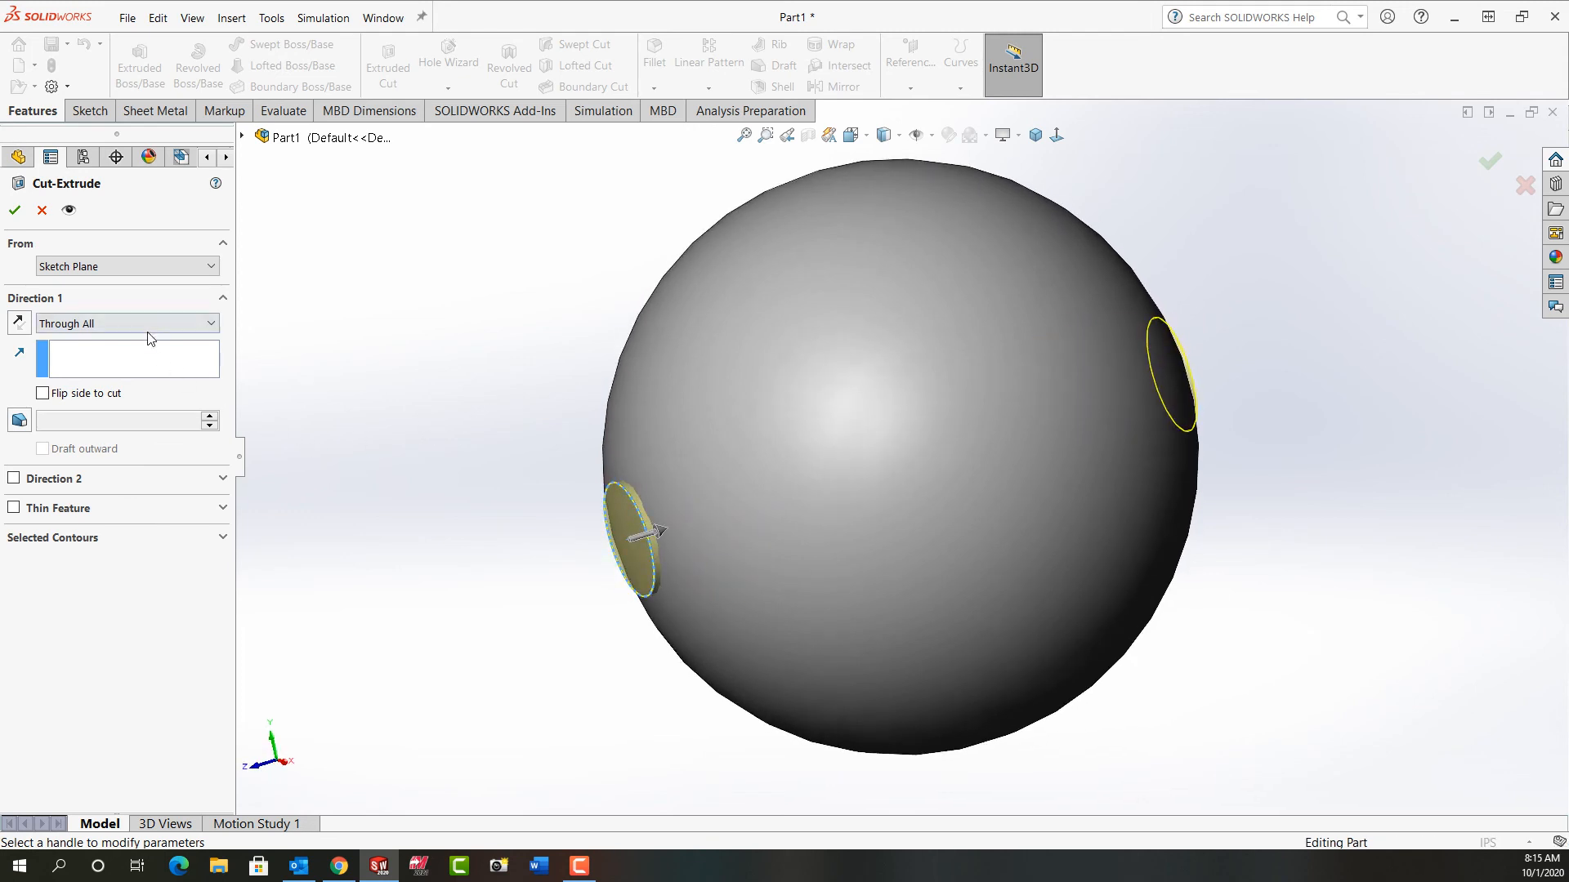
pyautogui.click(13, 209)
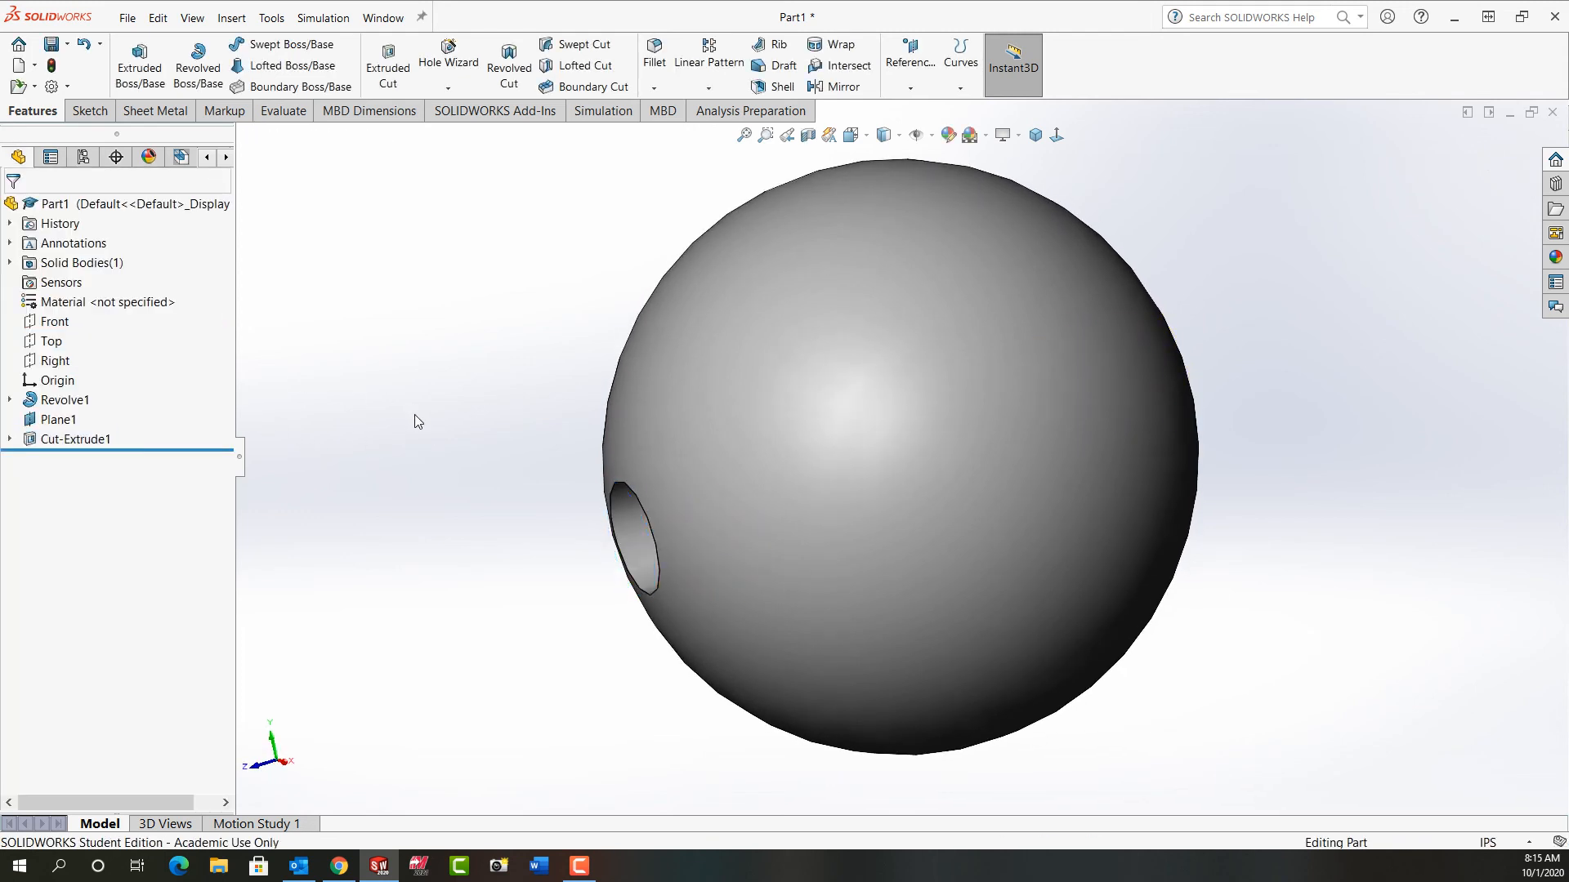